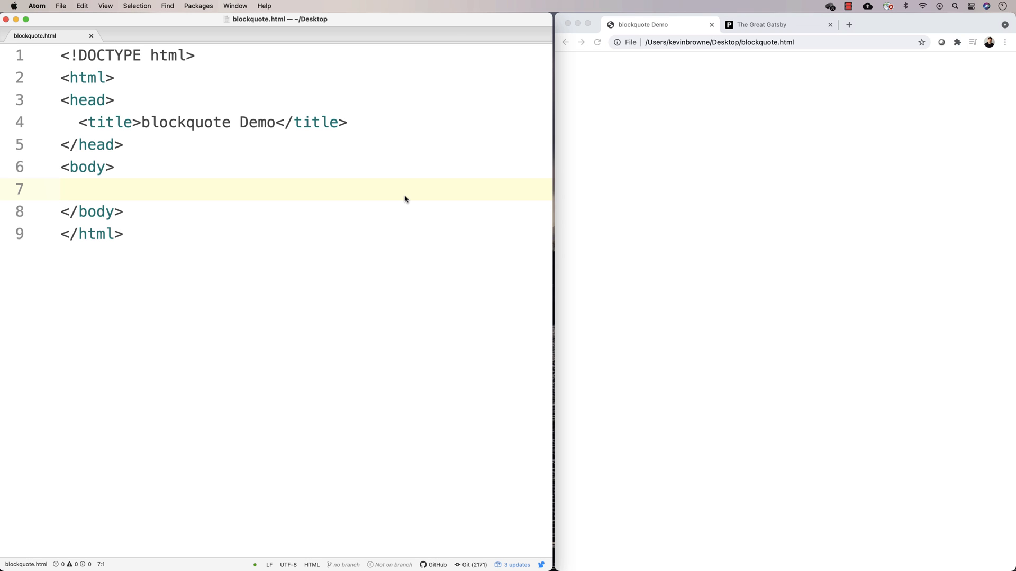
Add a paragraph reading 'The book report for The Great Gatsby.' to the body.
{"action": "key", "text": "enter"}
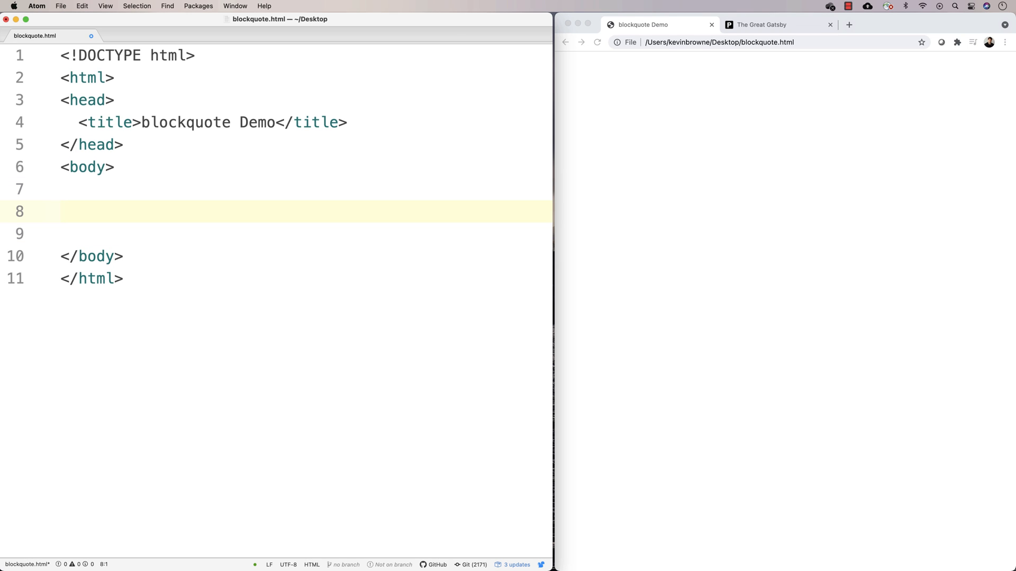
{"action": "left_click", "coordinate": [60, 211]}
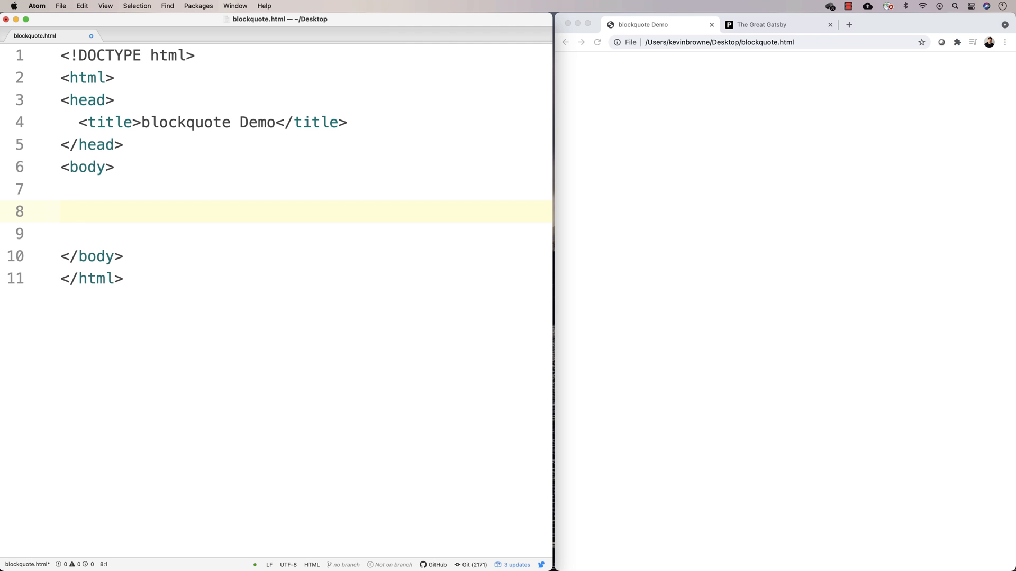
{"action": "type", "text": "<p"}
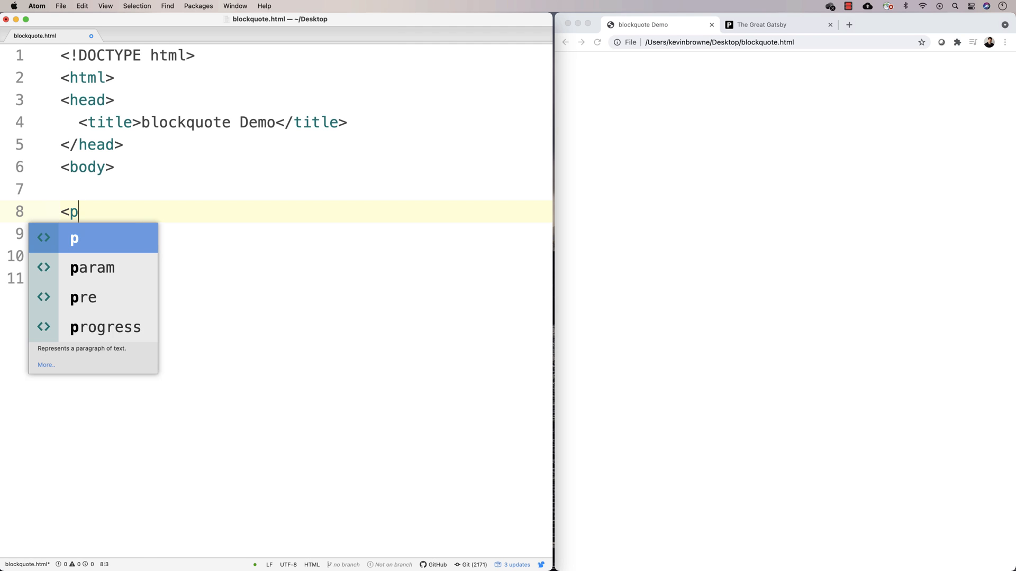
{"action": "type", "text": ">The book report"}
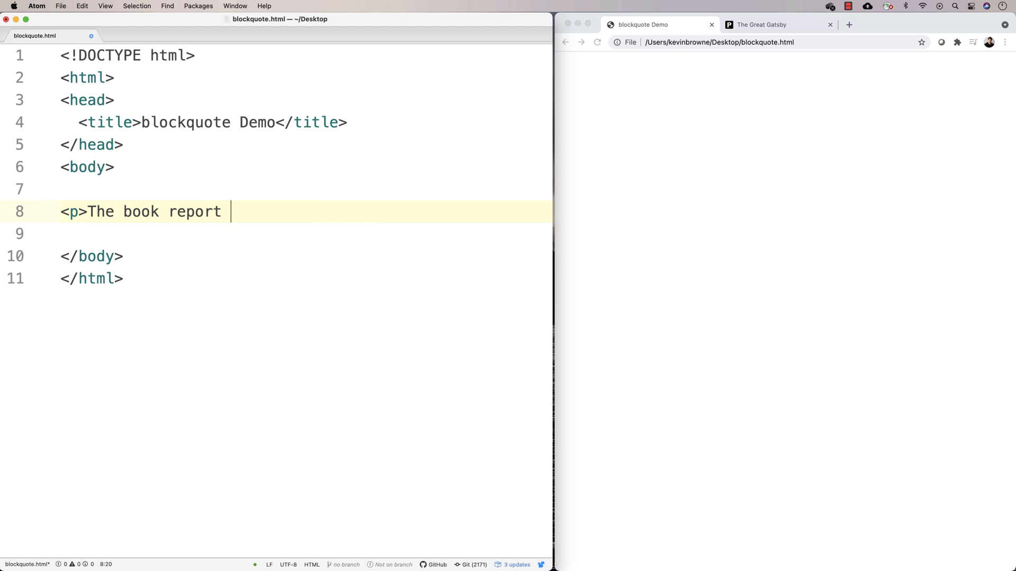
{"action": "type", "text": "for The Gre"}
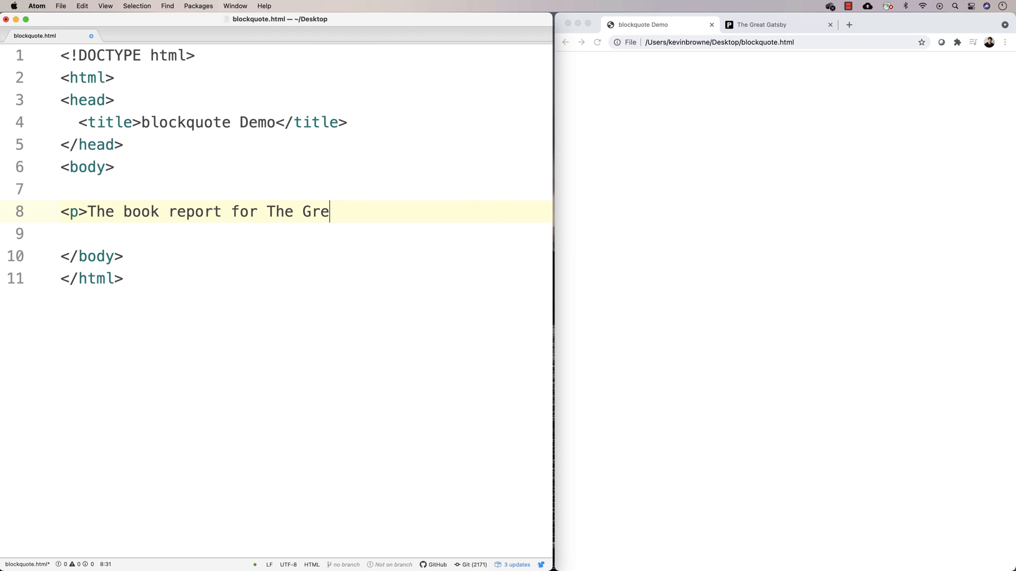
{"action": "type", "text": "at Gats"}
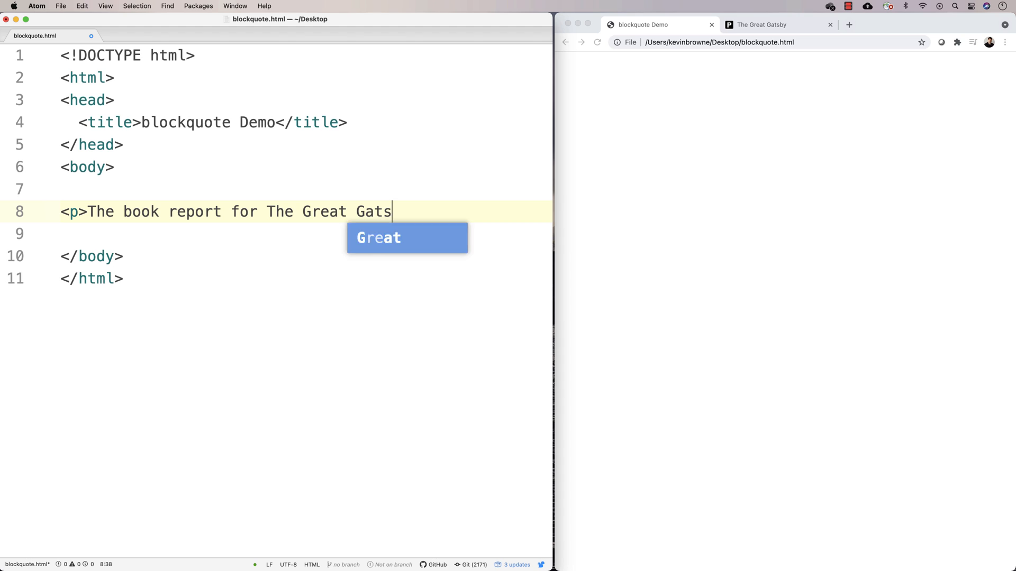
{"action": "type", "text": "by.</op>"}
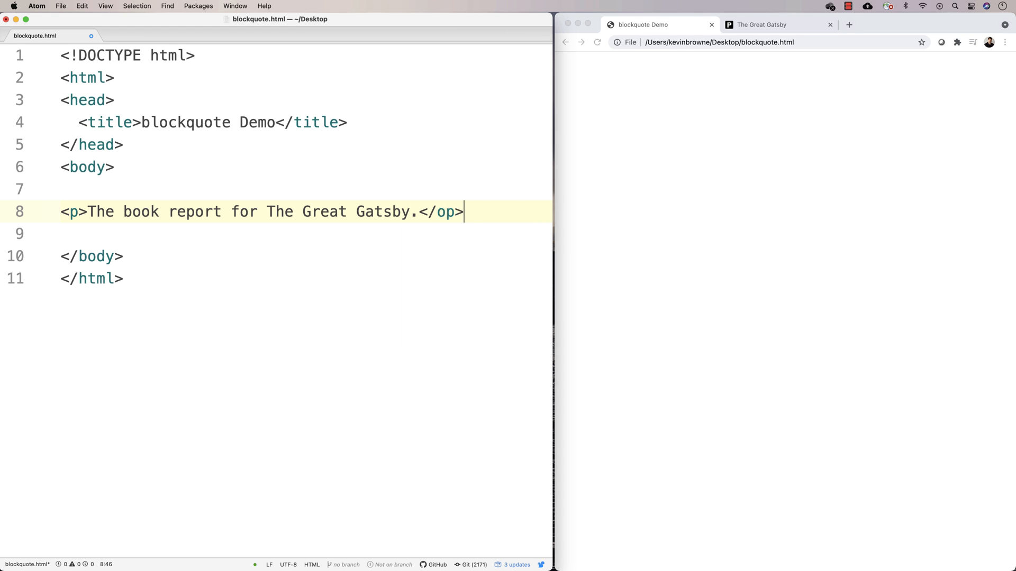
Add a second paragraph 'The report is due Monday September 1st.' with a blank line before it.
{"action": "type", "text": "<p"}
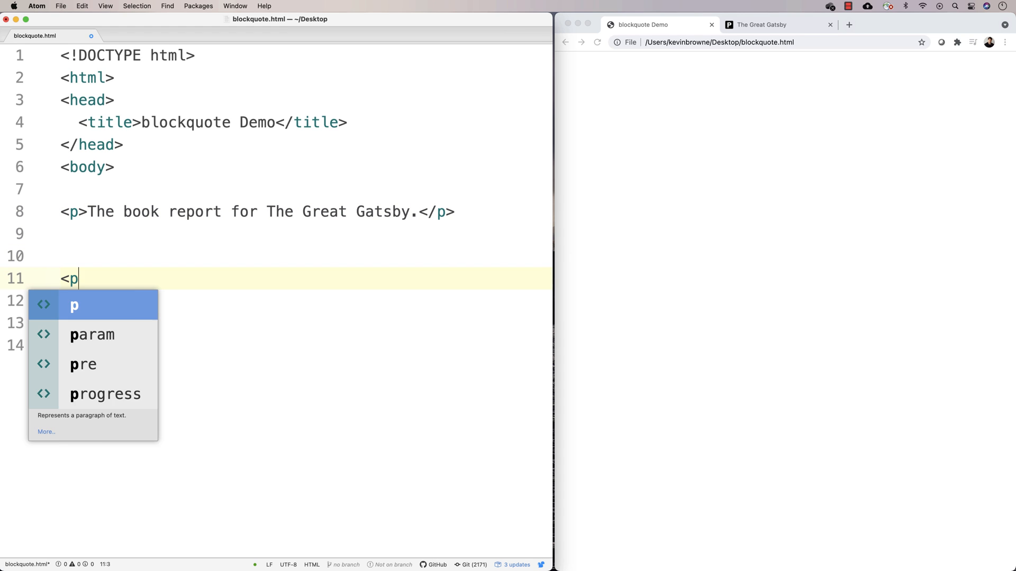
{"action": "type", "text": ">The report is dueo"}
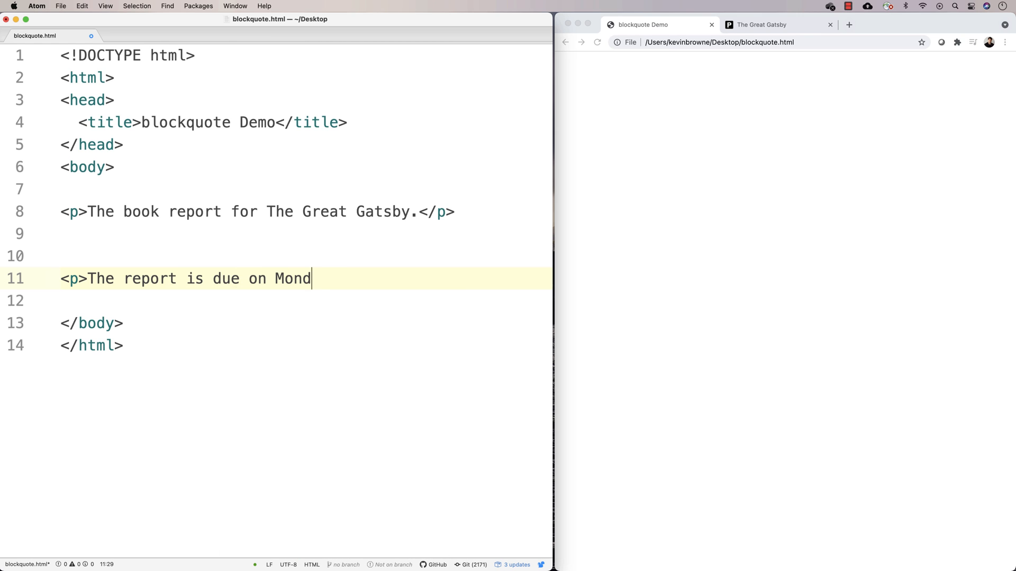
{"action": "type", "text": "ay September 1"}
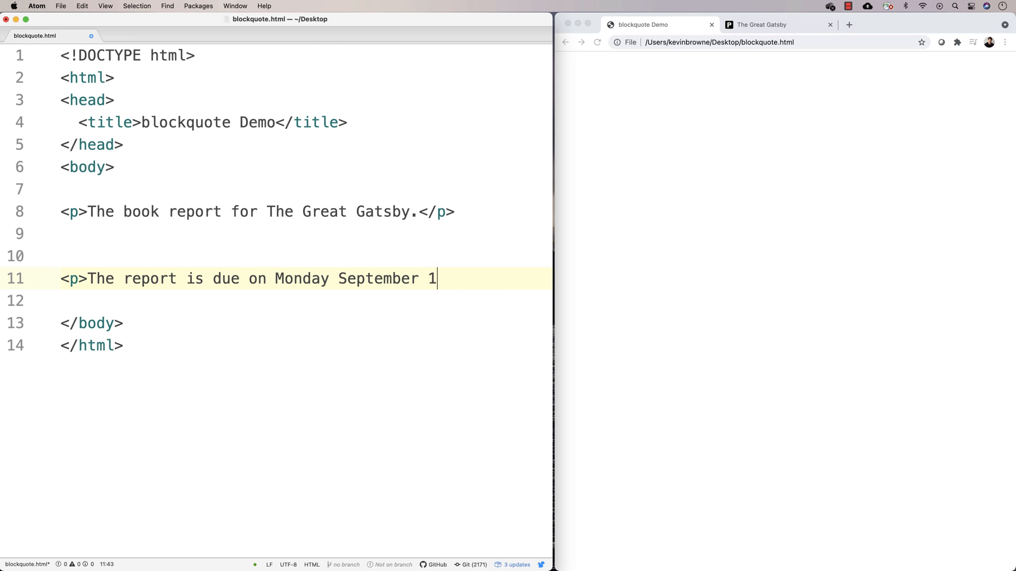
{"action": "type", "text": "st.</p>"}
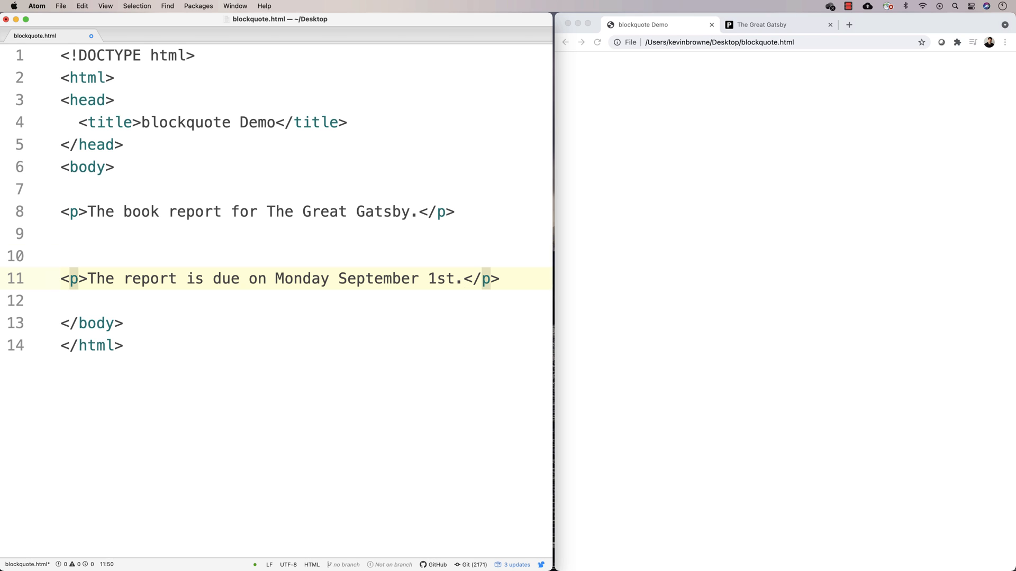
{"action": "key", "text": "enter"}
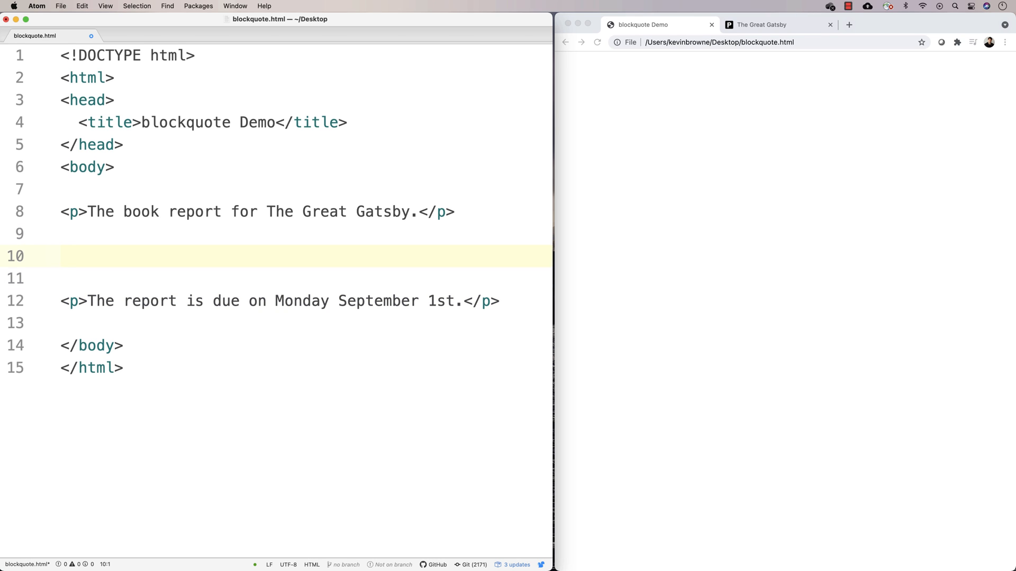
Insert empty <blockquote></blockquote> tags on the blank line between the paragraphs.
{"action": "left_click", "coordinate": [60, 256]}
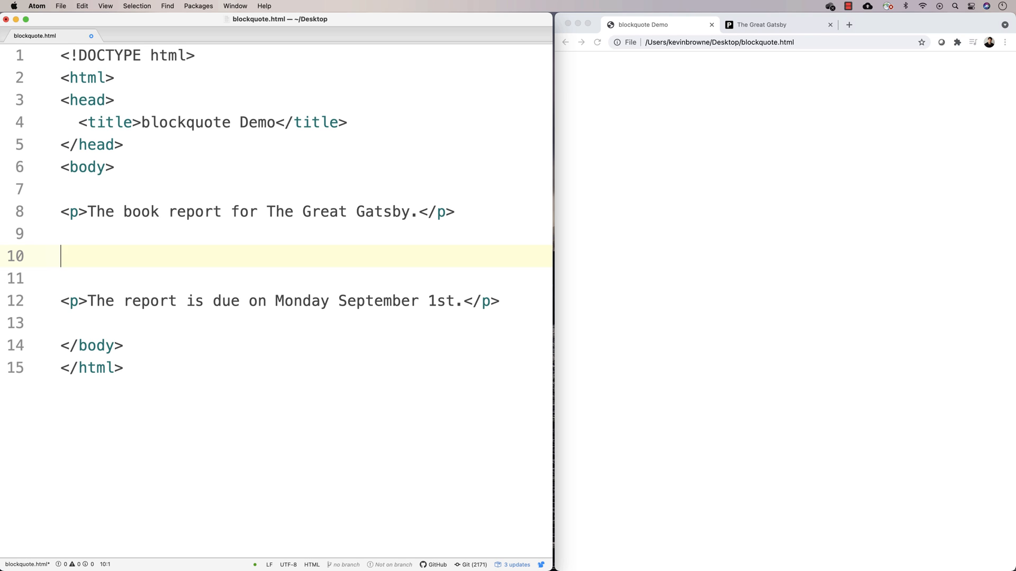
{"action": "type", "text": "<blockquote>"}
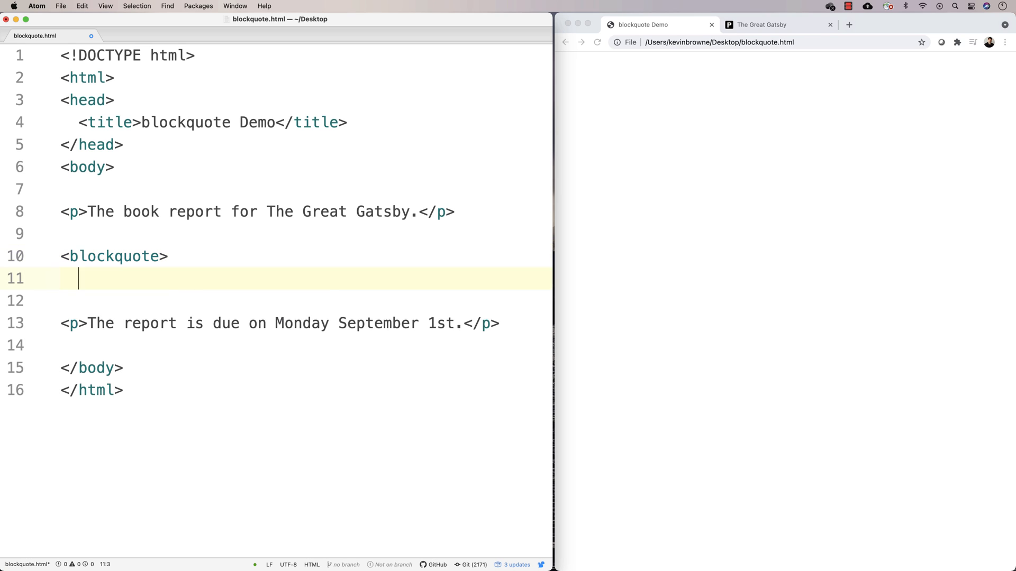
{"action": "type", "text": "</blockquote>"}
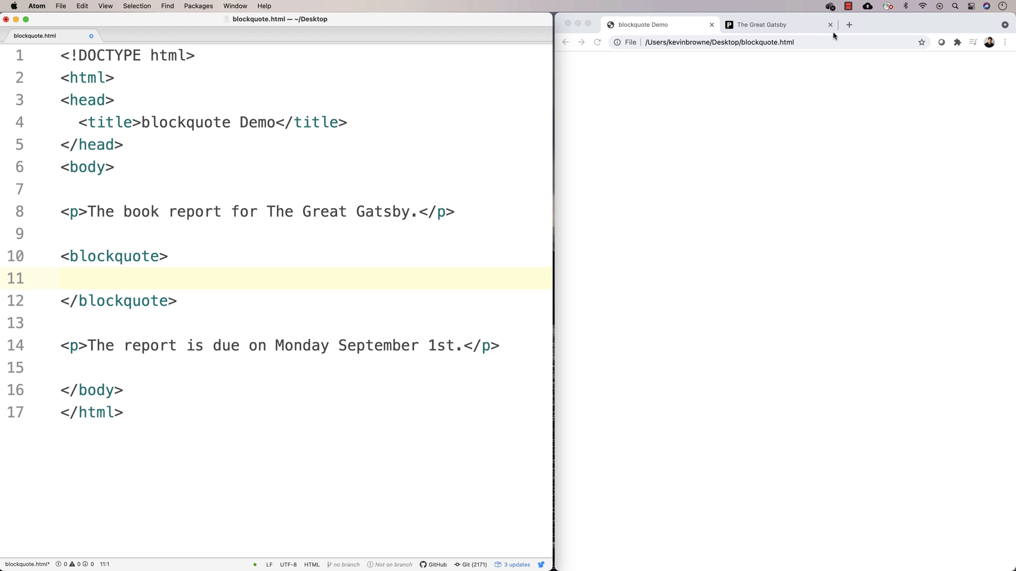
Select and copy the Gatsby PDF's final sentence, 'So we beat on…', in Chrome.
{"action": "left_click", "coordinate": [762, 25]}
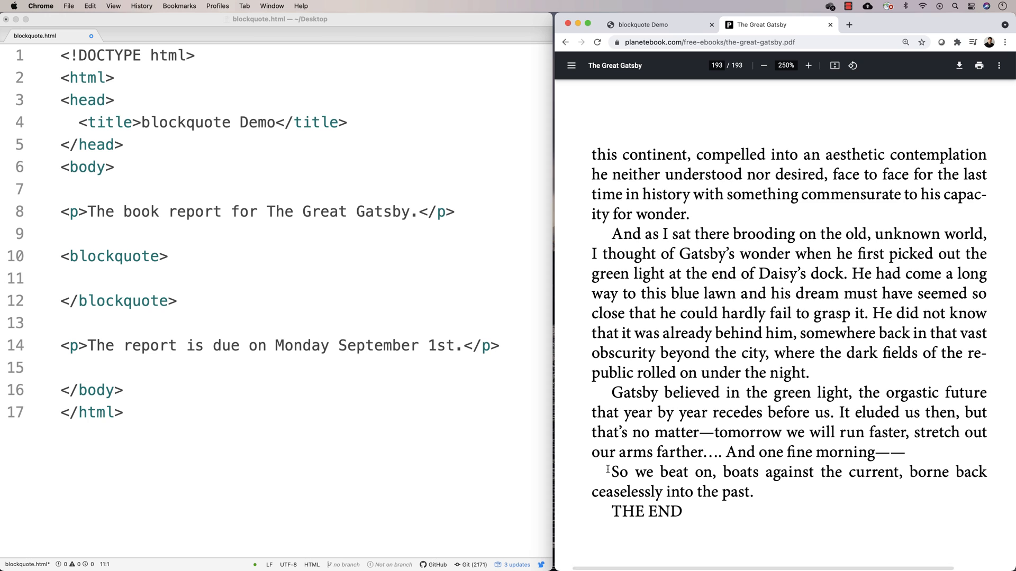
{"action": "left_click_drag", "start_coordinate": [610, 467], "coordinate": [759, 467]}
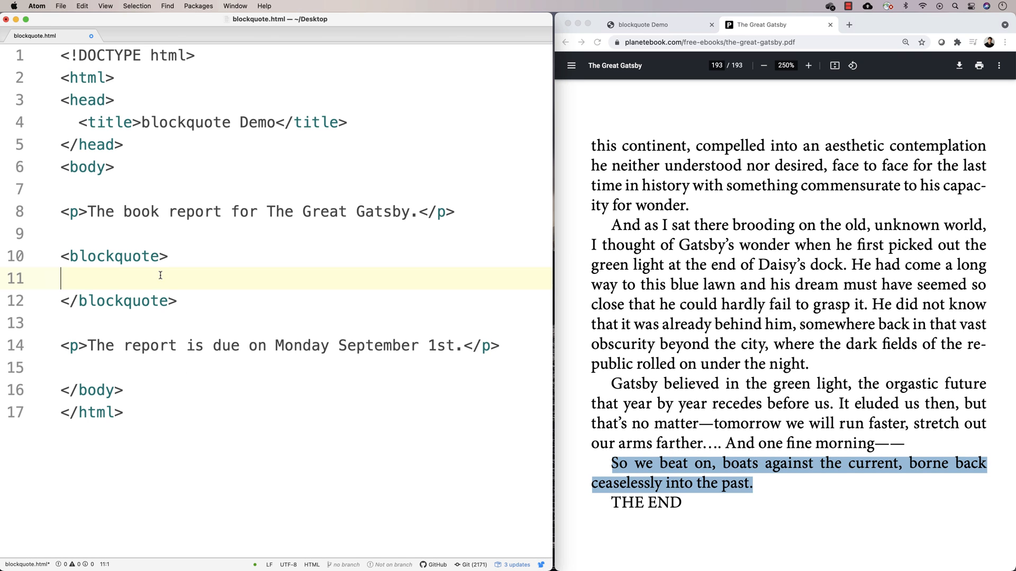
{"action": "left_click", "coordinate": [81, 6]}
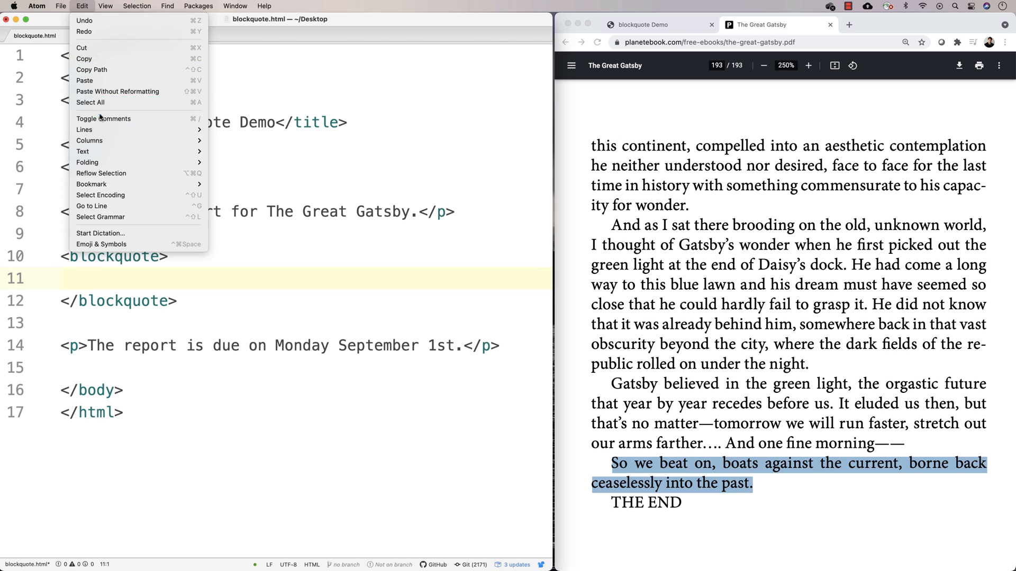
{"action": "mouse_move", "coordinate": [90, 102]}
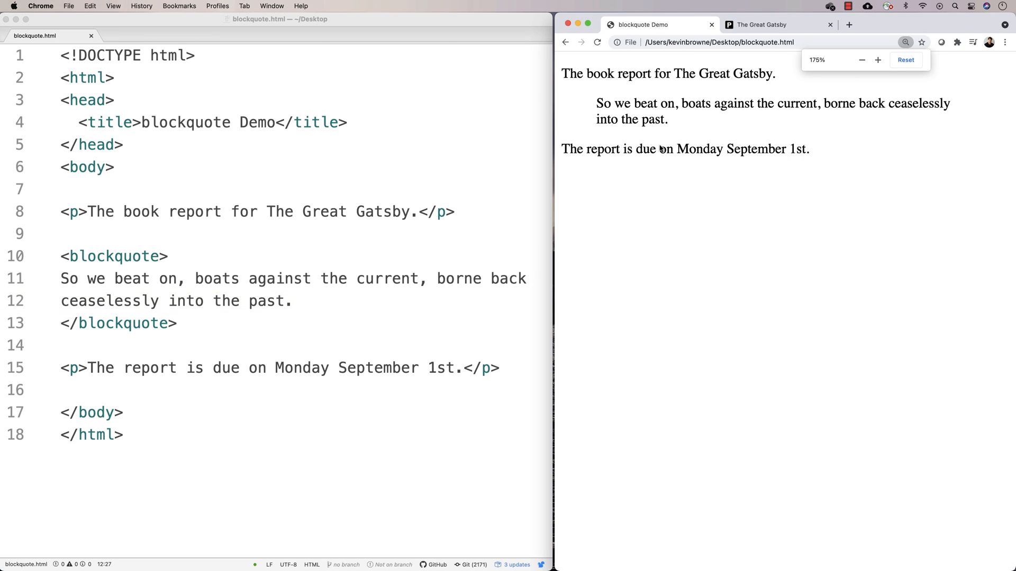
{"action": "left_click", "coordinate": [877, 60]}
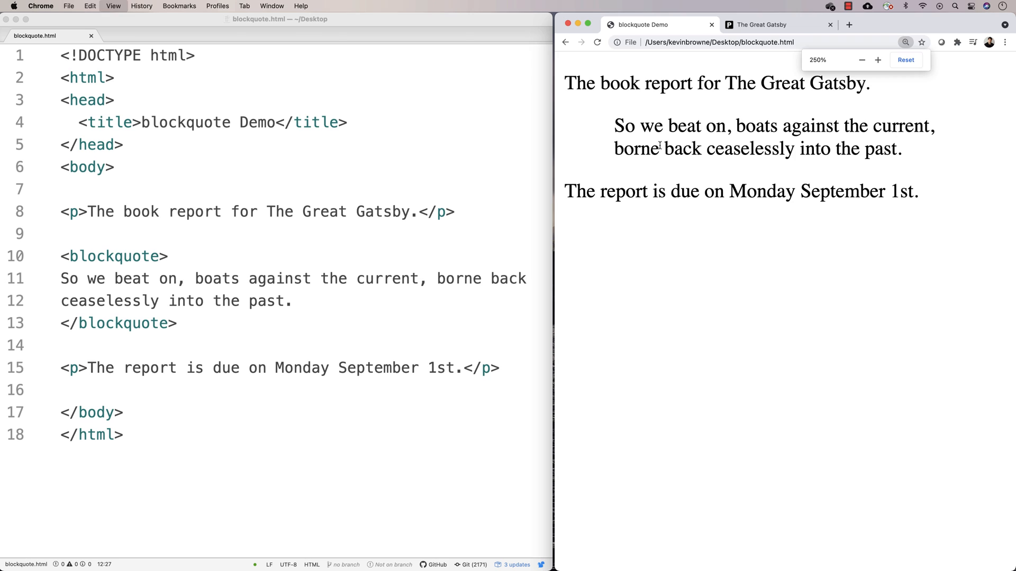
{"action": "double_click", "coordinate": [683, 191]}
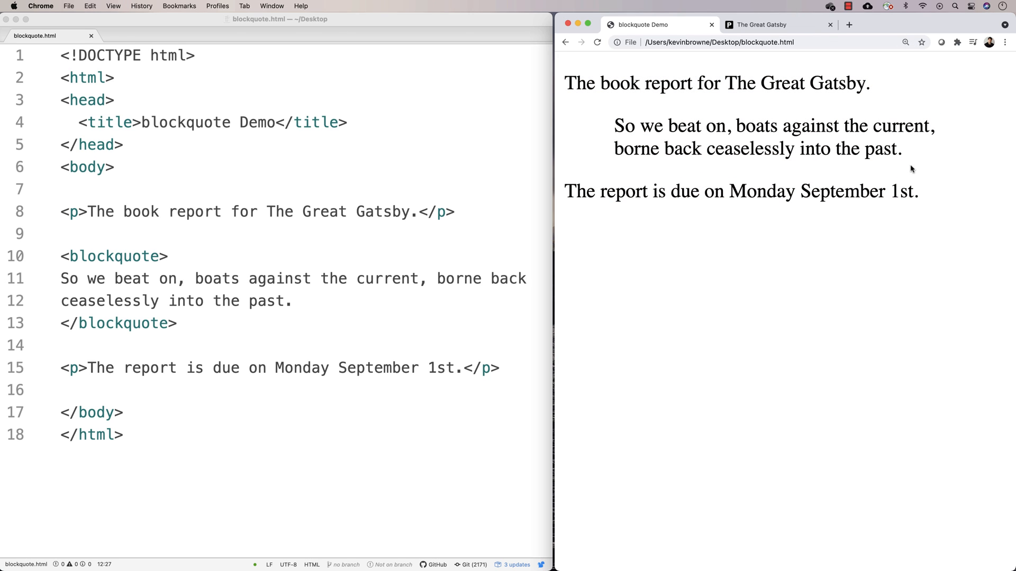
{"action": "mouse_move", "coordinate": [781, 237]}
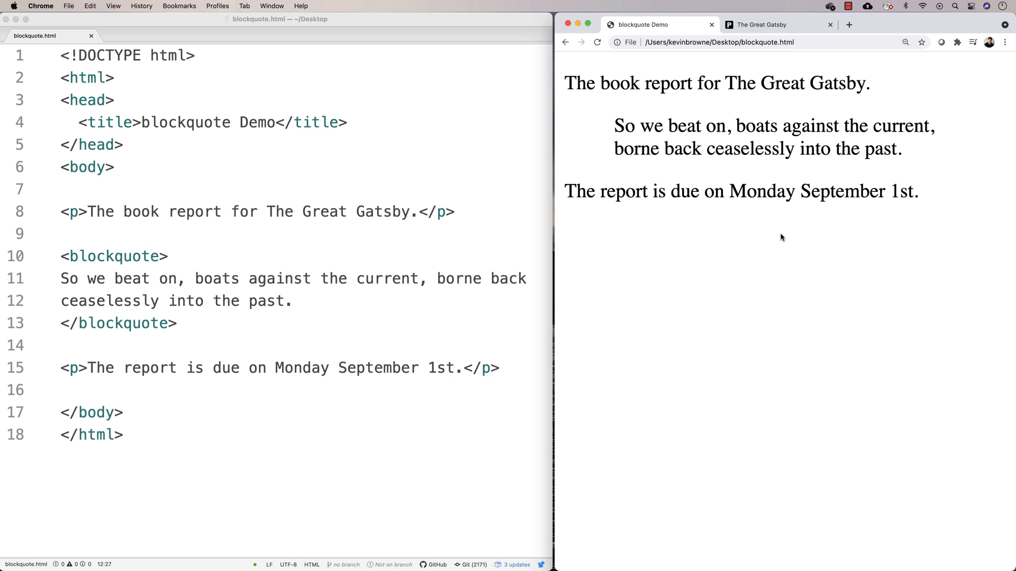
{"action": "mouse_move", "coordinate": [640, 213]}
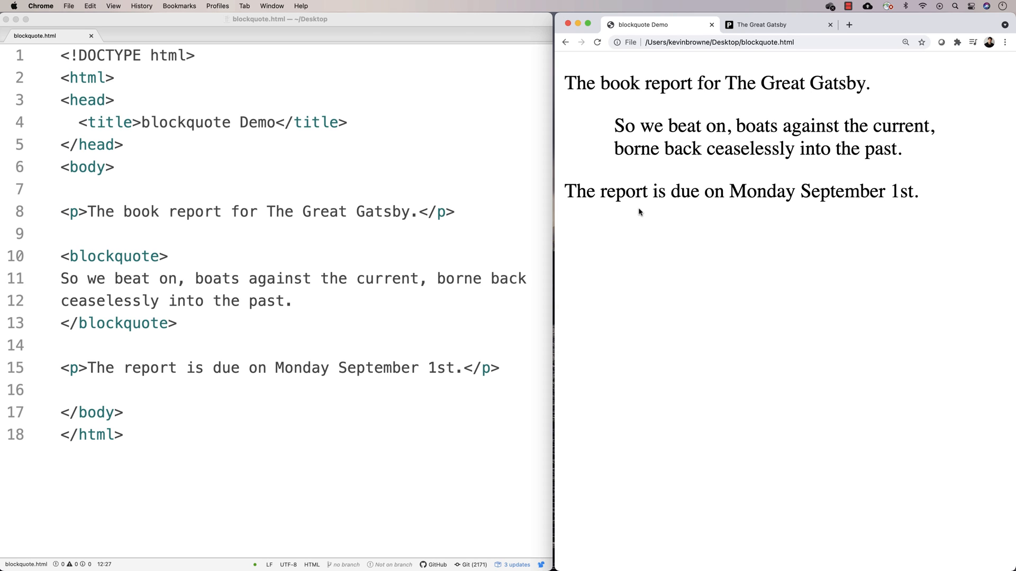
{"action": "mouse_move", "coordinate": [571, 152]}
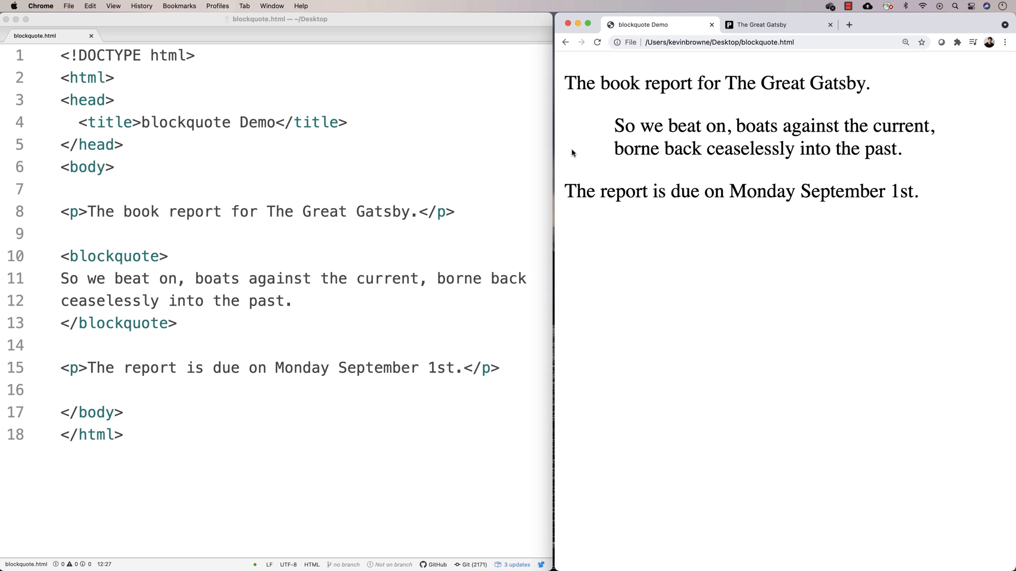
{"action": "mouse_move", "coordinate": [599, 151]}
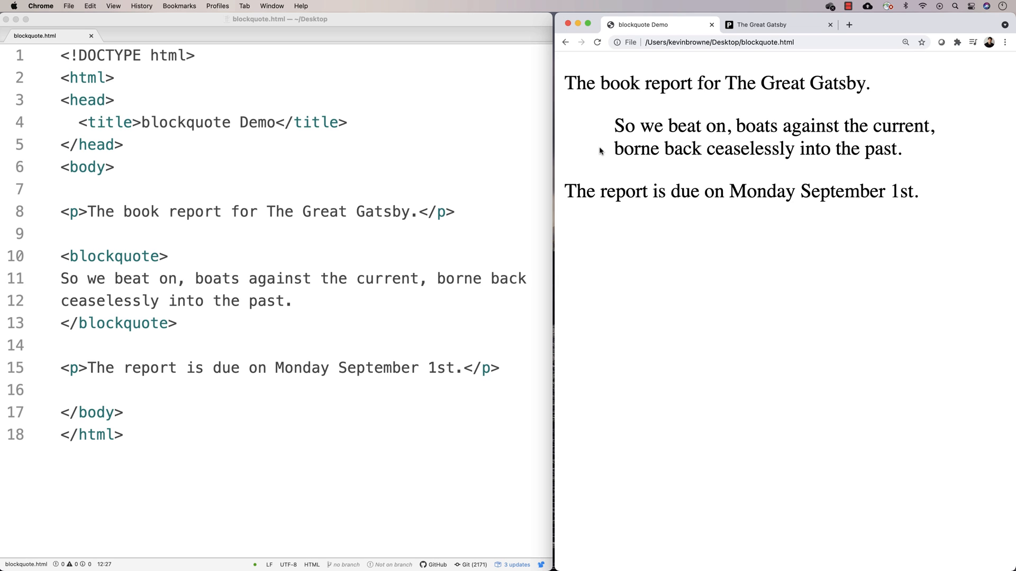
{"action": "mouse_move", "coordinate": [342, 226]}
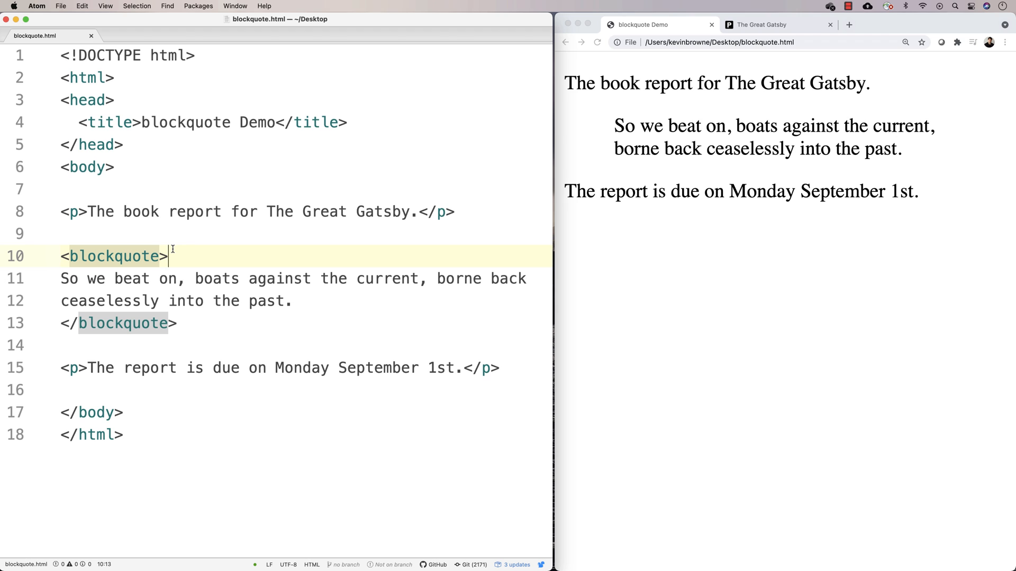
{"action": "left_click", "coordinate": [774, 24]}
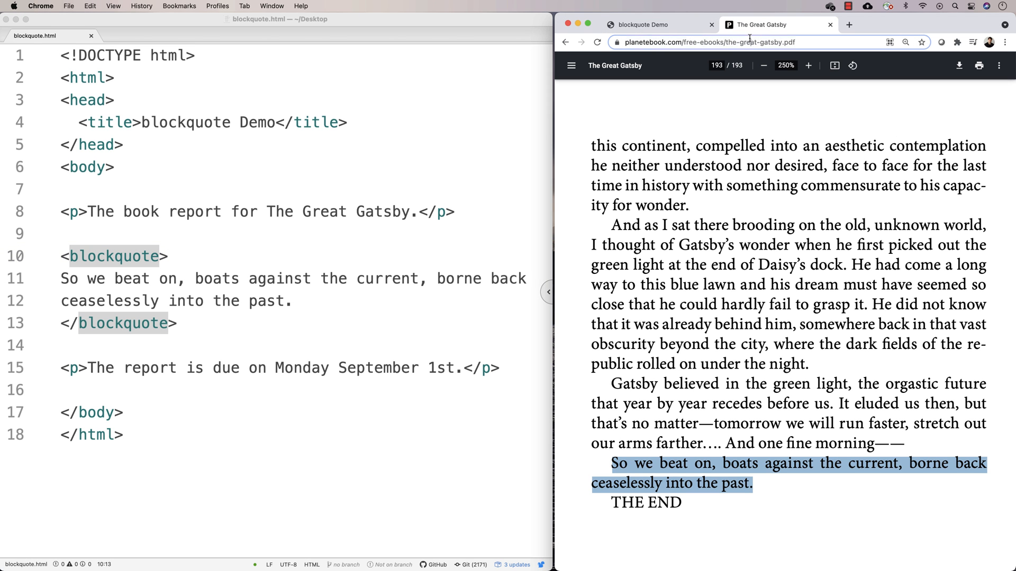
{"action": "left_click", "coordinate": [710, 42]}
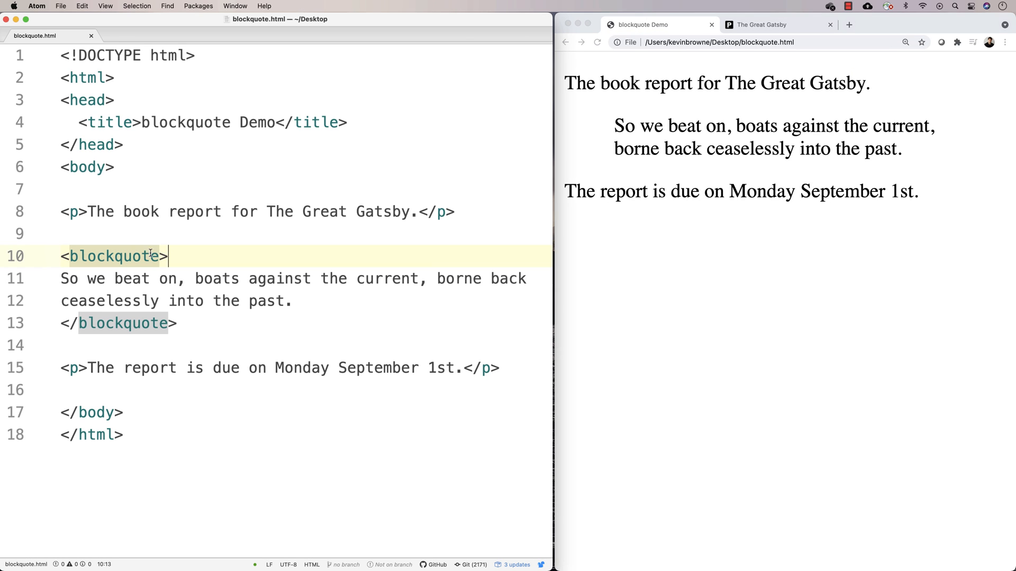
{"action": "type", "text": "cite=\"\""}
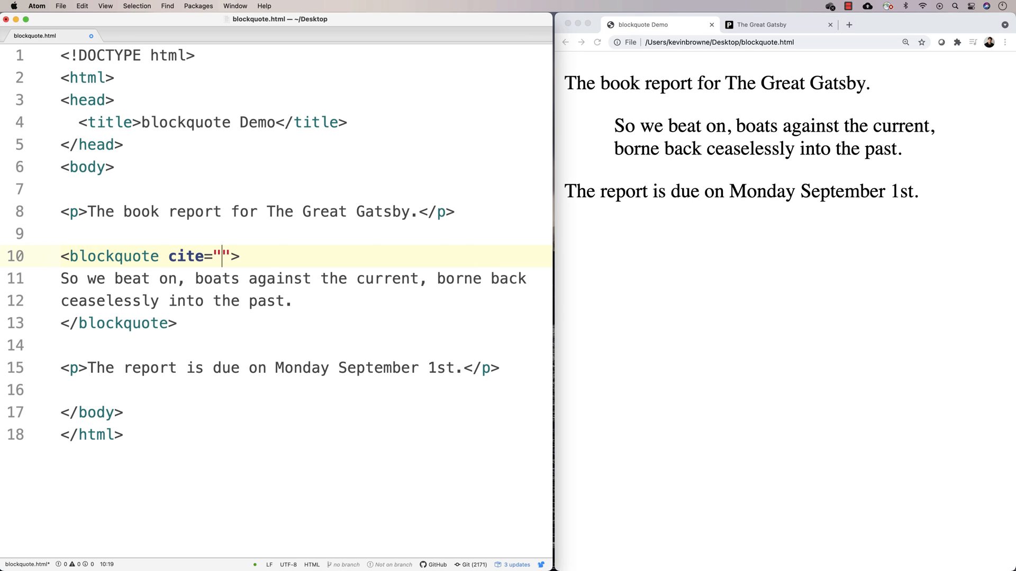
{"action": "type", "text": "https://www.planetebook.com/free-ebooks/the-great-gatsby.pdf"}
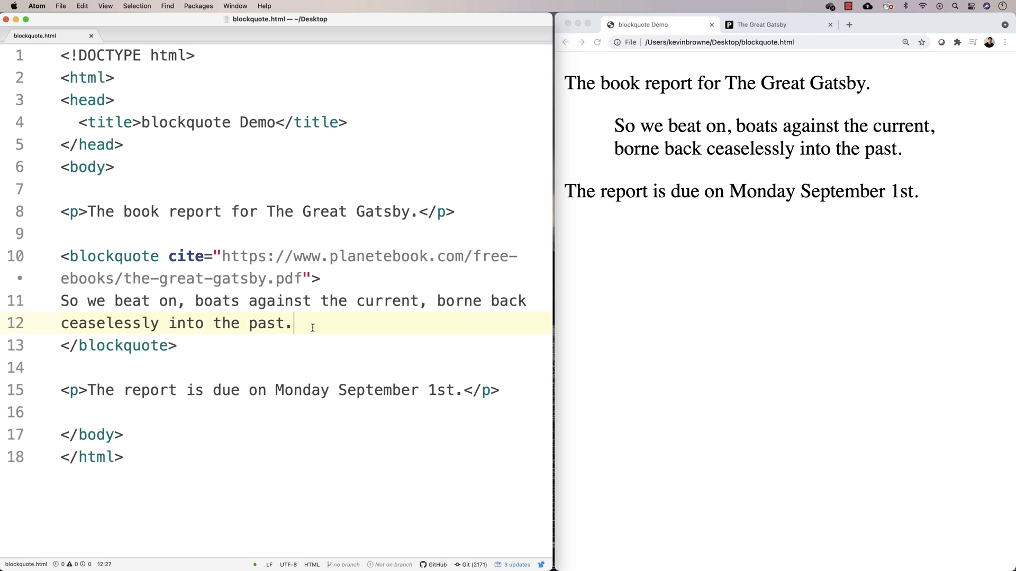
{"action": "key", "text": "enter"}
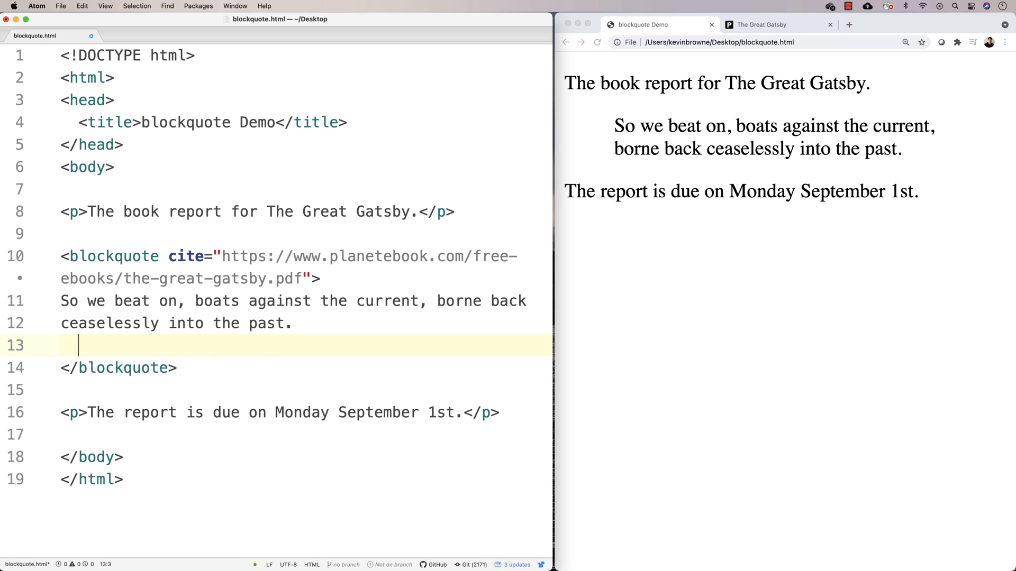
Add <figcaption>– F. Scott Fitzgerald, The Great Gatsby</figcaption> below the quote.
{"action": "type", "text": "<figcaption>"}
{"action": "type", "text": "</f"}
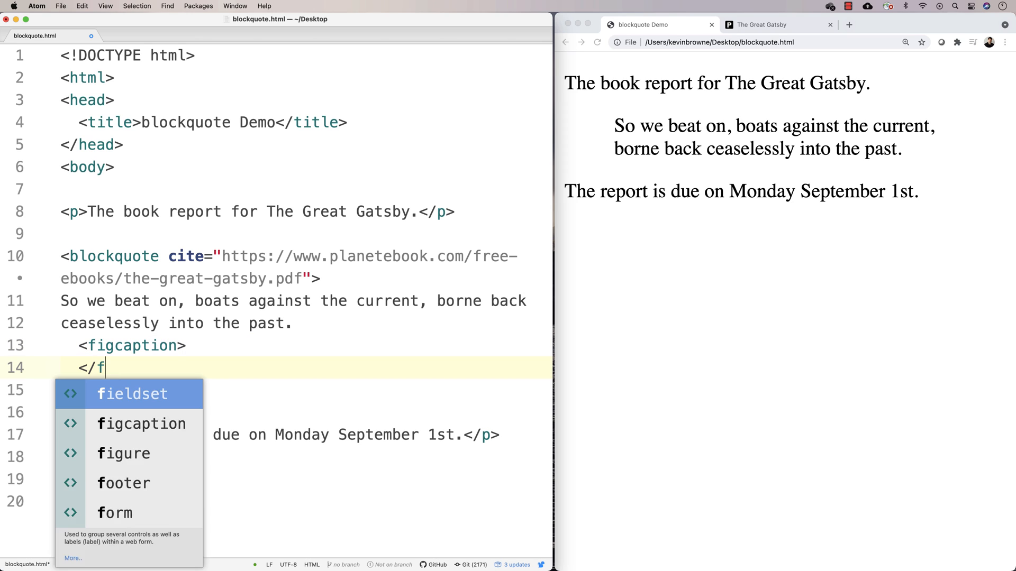
{"action": "left_click", "coordinate": [141, 423]}
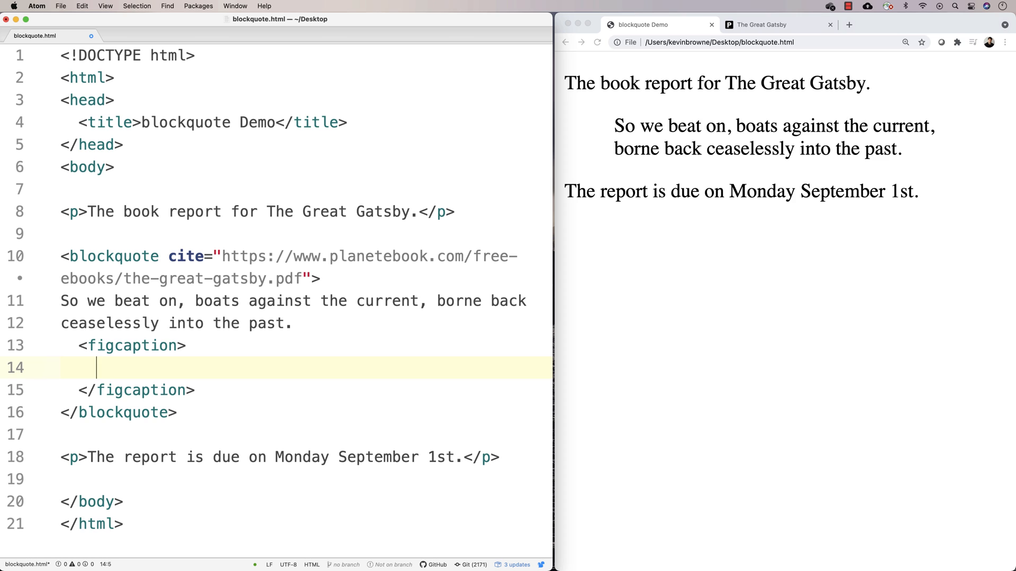
{"action": "type", "text": "– F."}
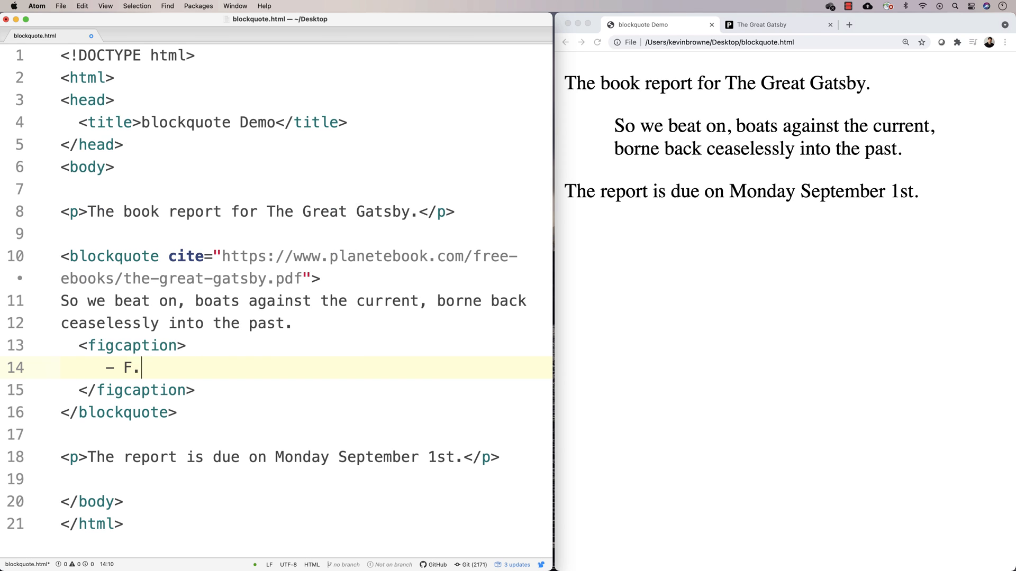
{"action": "type", "text": "Scott Fi"}
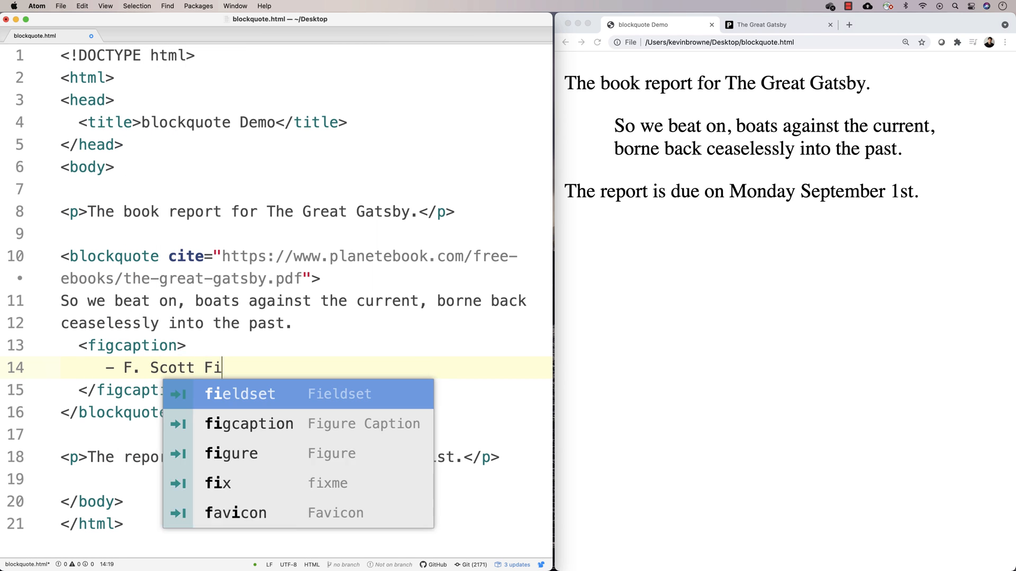
{"action": "type", "text": "tzgerald, The Great Gatsby"}
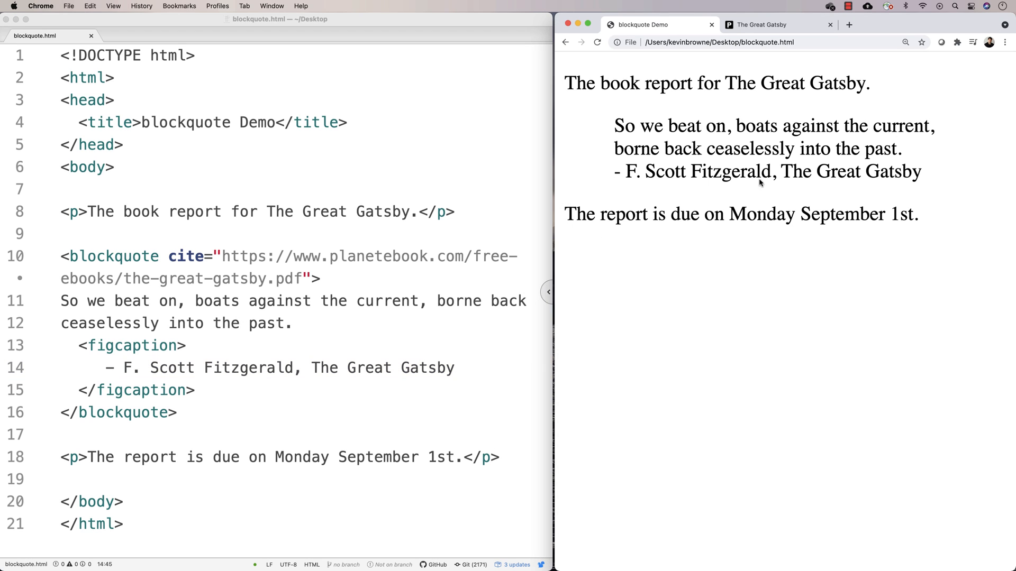
Wrap the quoted Gatsby sentence in <p></p> tags inside the blockquote.
{"action": "left_click", "coordinate": [64, 301]}
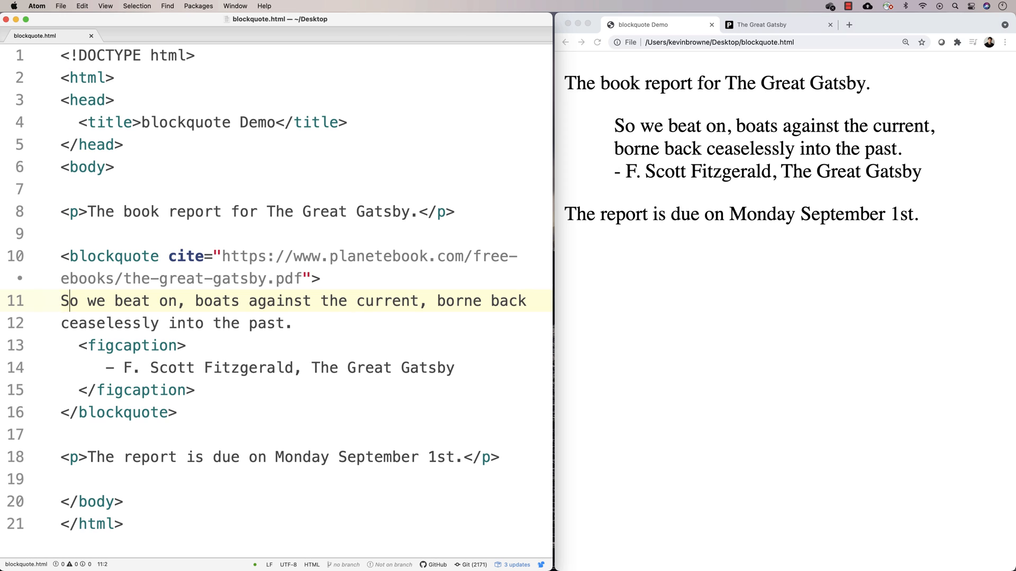
{"action": "type", "text": "<p>"}
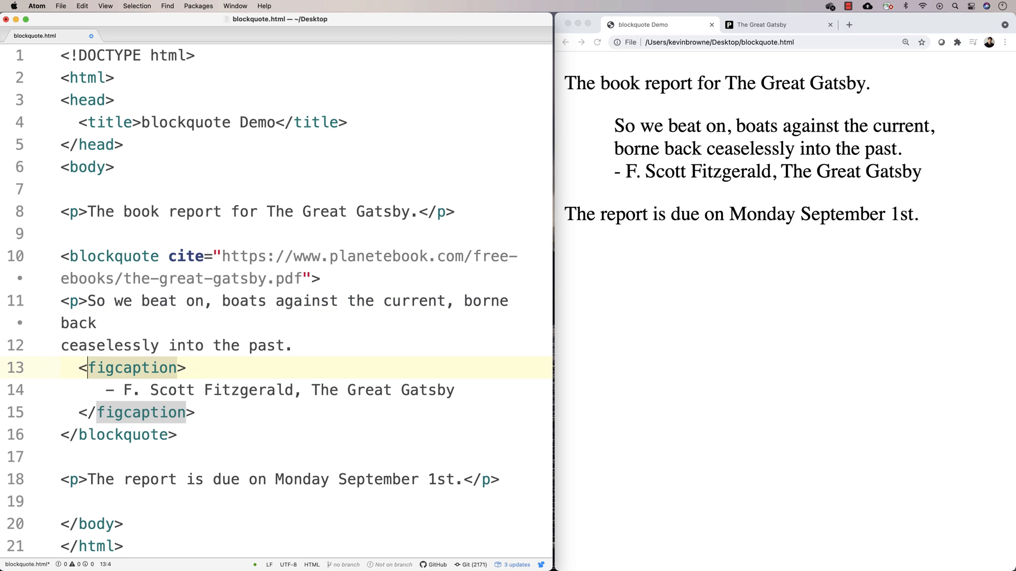
{"action": "type", "text": "</p>"}
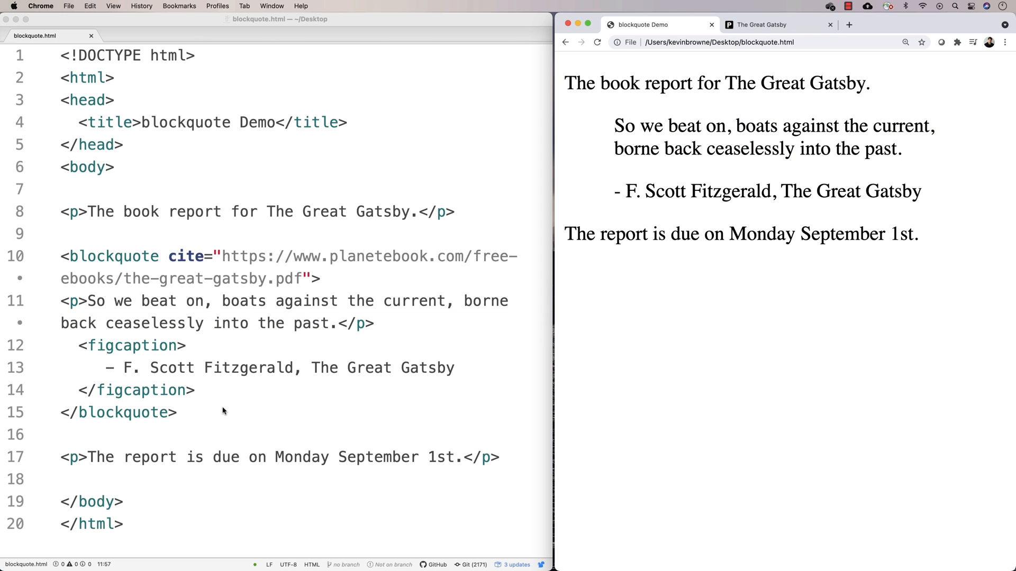
Surround 'The Great Gatsby' in the figcaption with <cite></cite> tags.
{"action": "left_click", "coordinate": [79, 346]}
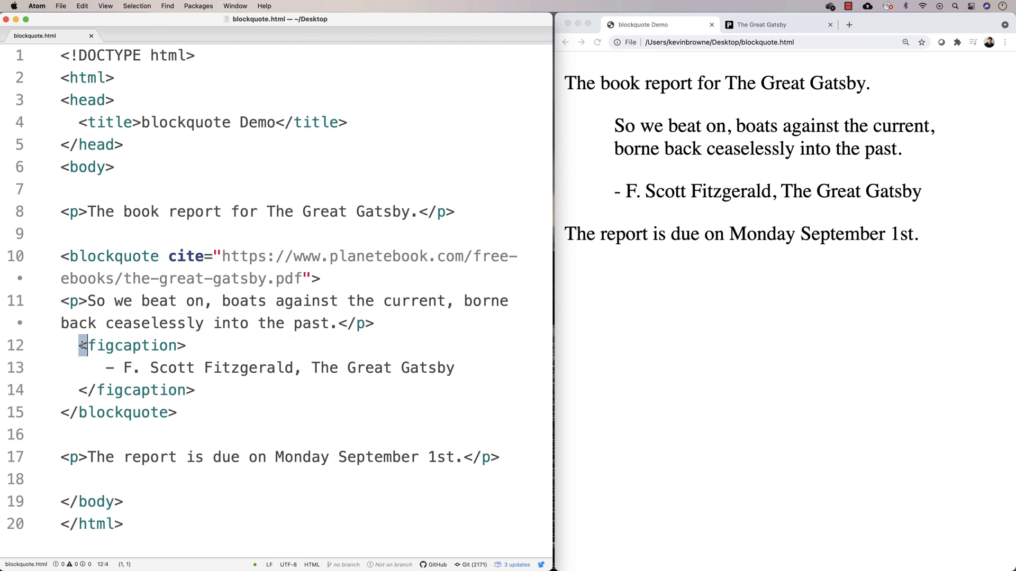
{"action": "left_click", "coordinate": [237, 390]}
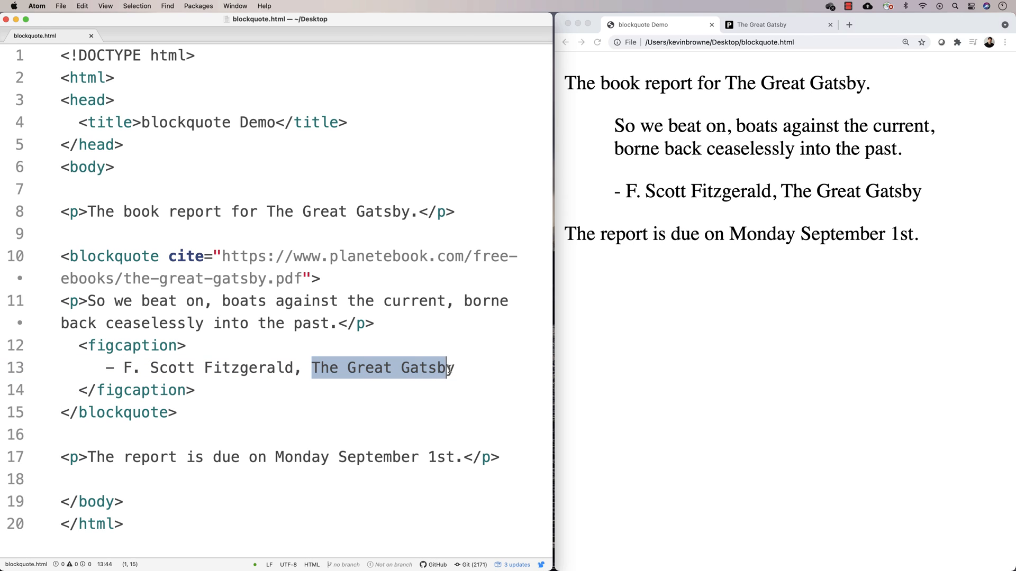
{"action": "type", "text": "<"}
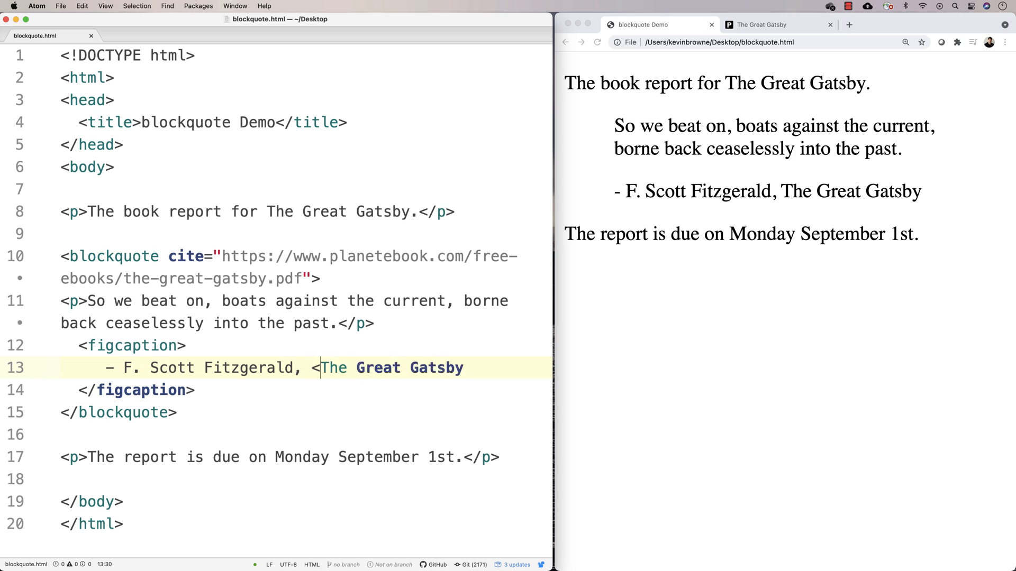
{"action": "type", "text": "cite>"}
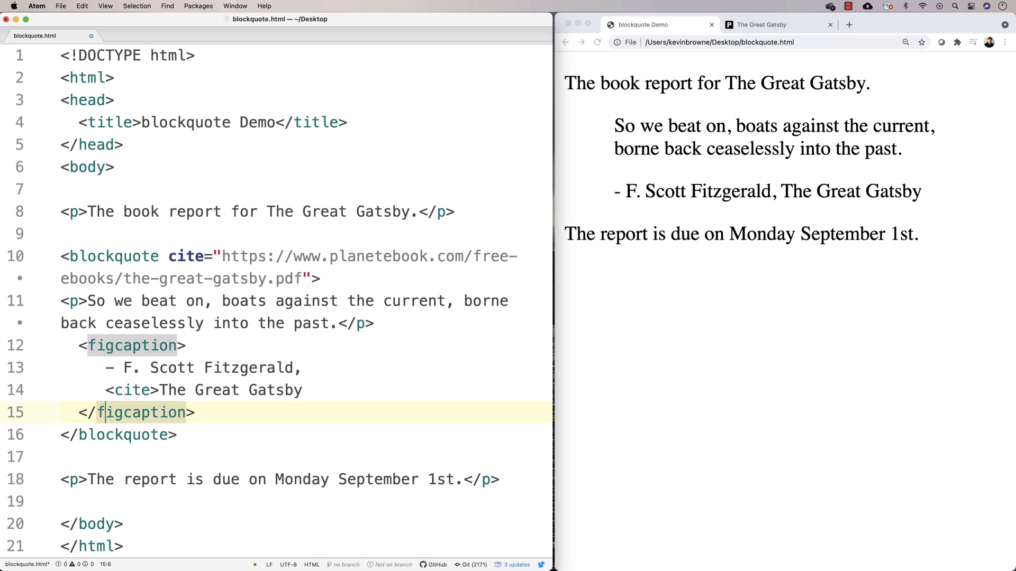
{"action": "type", "text": "</cite>"}
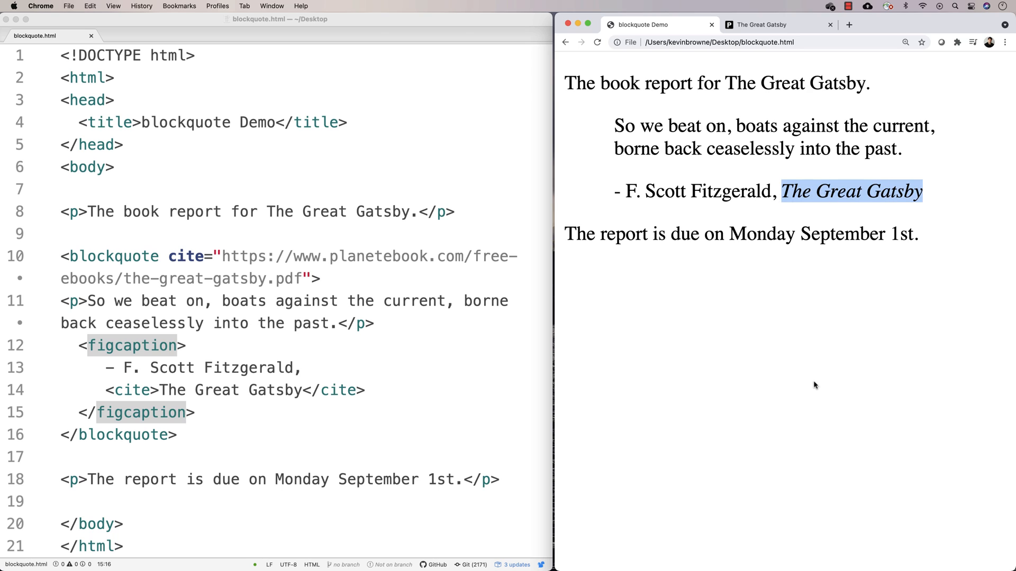
{"action": "mouse_move", "coordinate": [788, 377]}
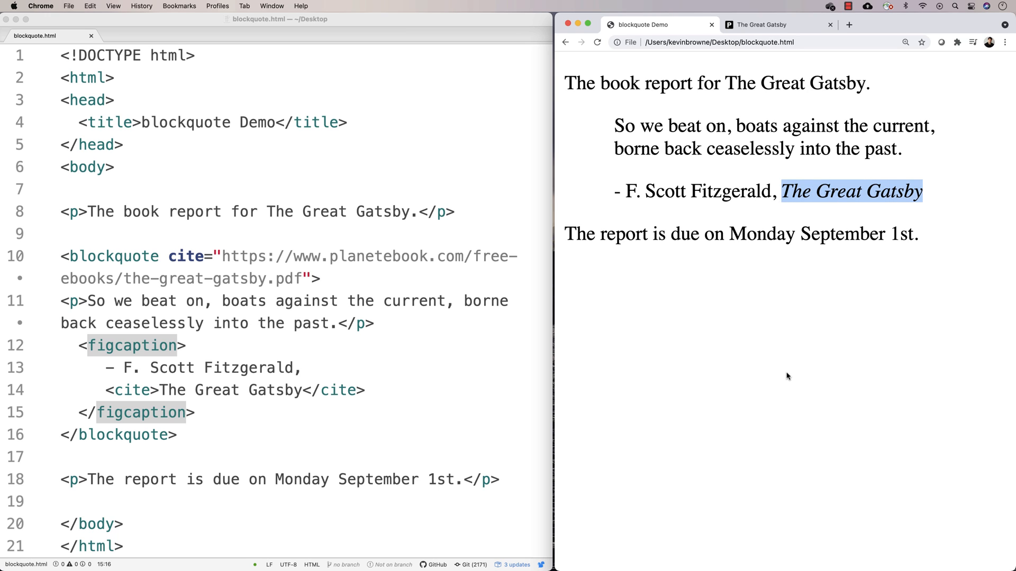
{"action": "mouse_move", "coordinate": [564, 333]}
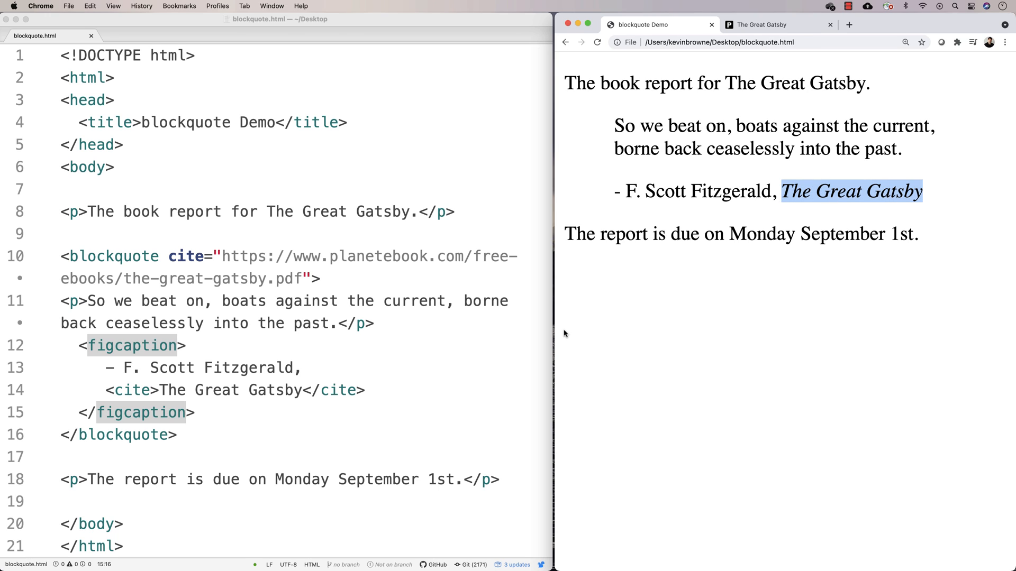